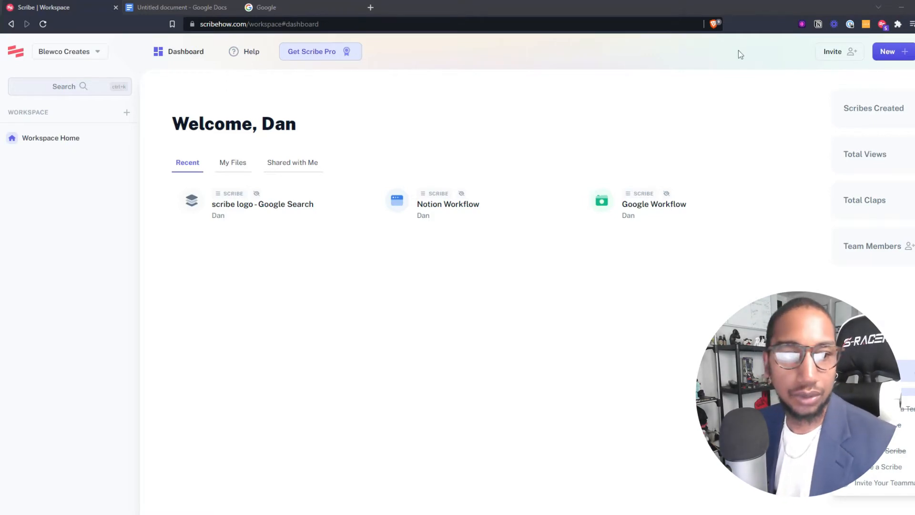
pyautogui.moveTo(684, 93)
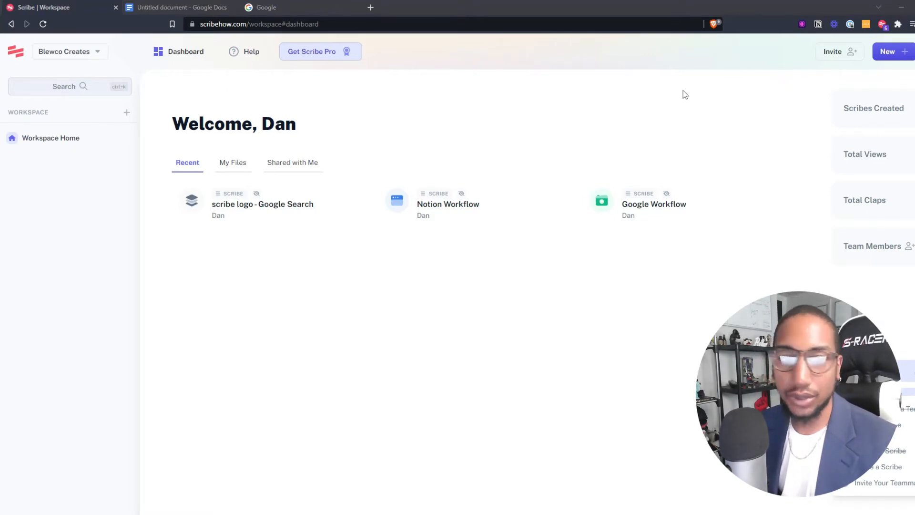
pyautogui.moveTo(224, 34)
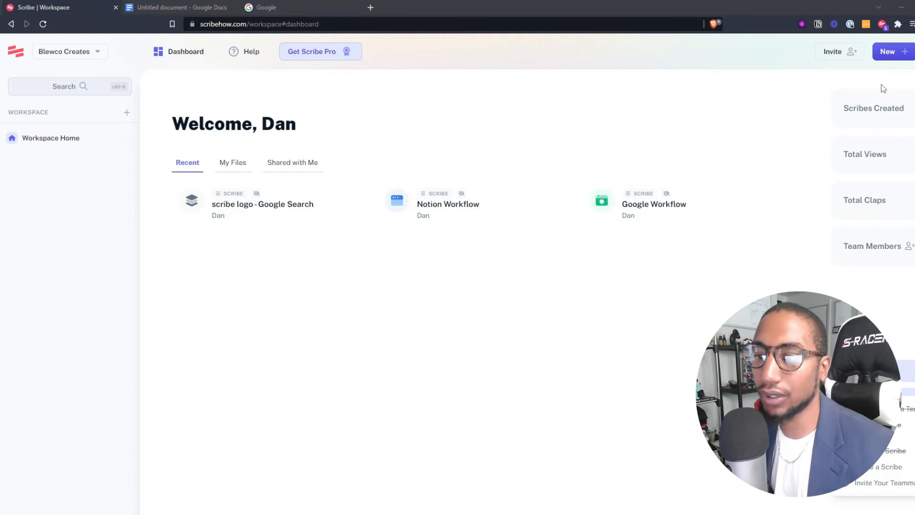
# - Reveal the New dropdown choices on the Scribe dashboard
pyautogui.click(891, 51)
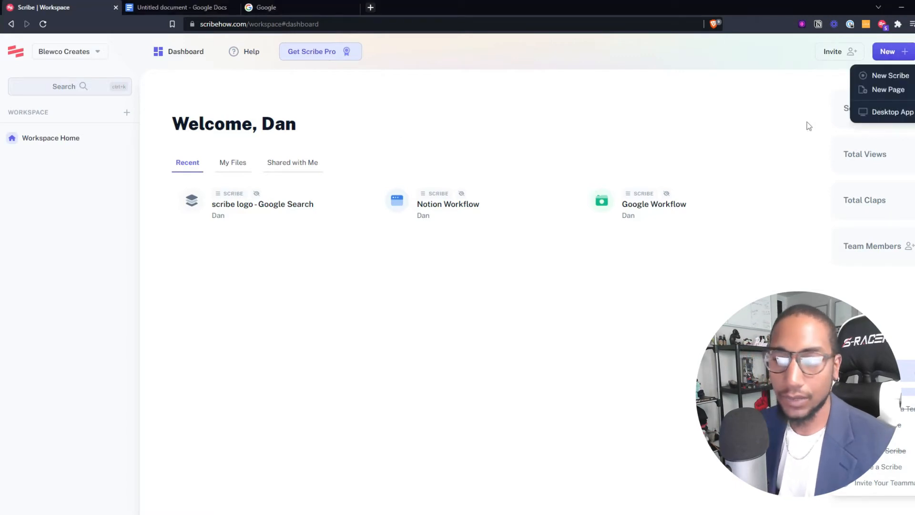
# - Start a new Scribe capture in a fresh browser tab on Google
pyautogui.click(891, 76)
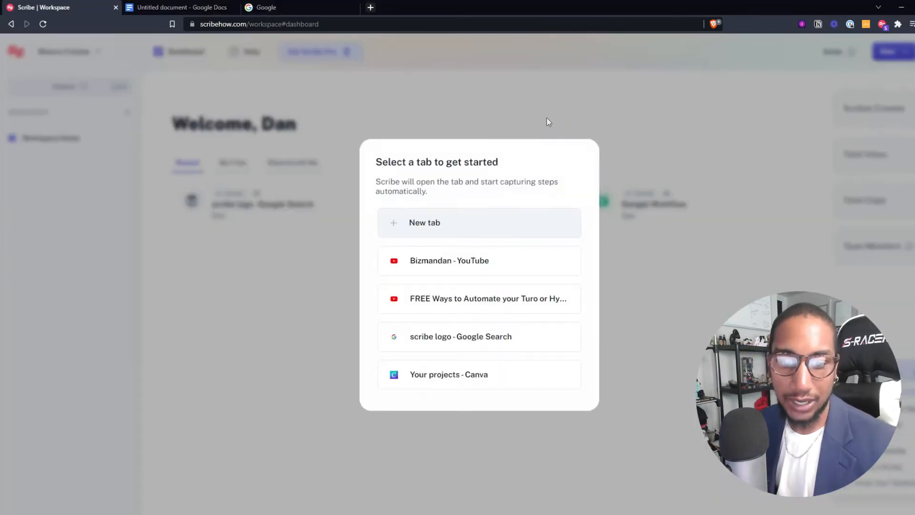
pyautogui.scroll(-3)
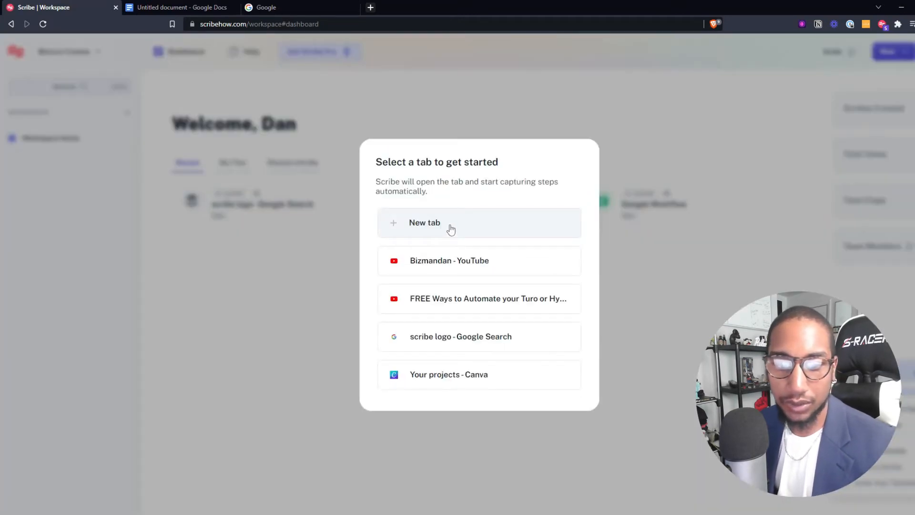
pyautogui.click(450, 224)
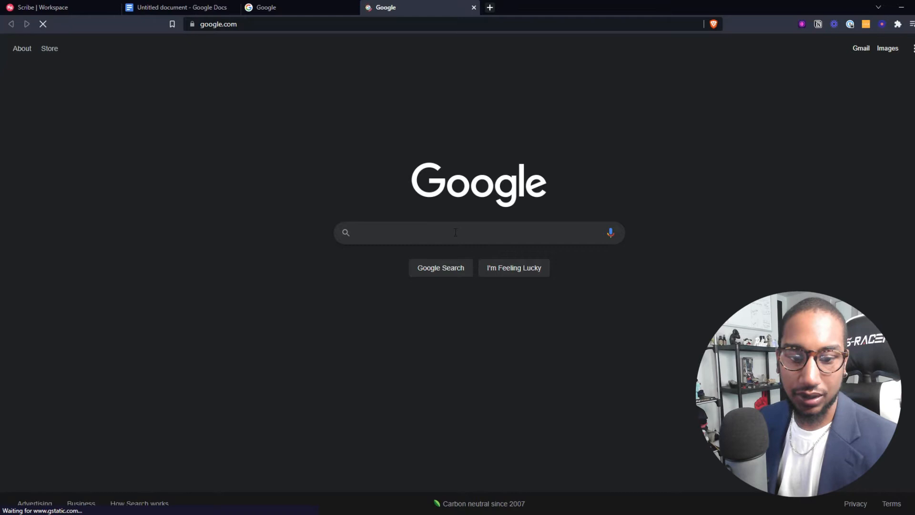
# - Run a Google search for 'youtube bizmandan channel' while capturing
pyautogui.click(456, 233)
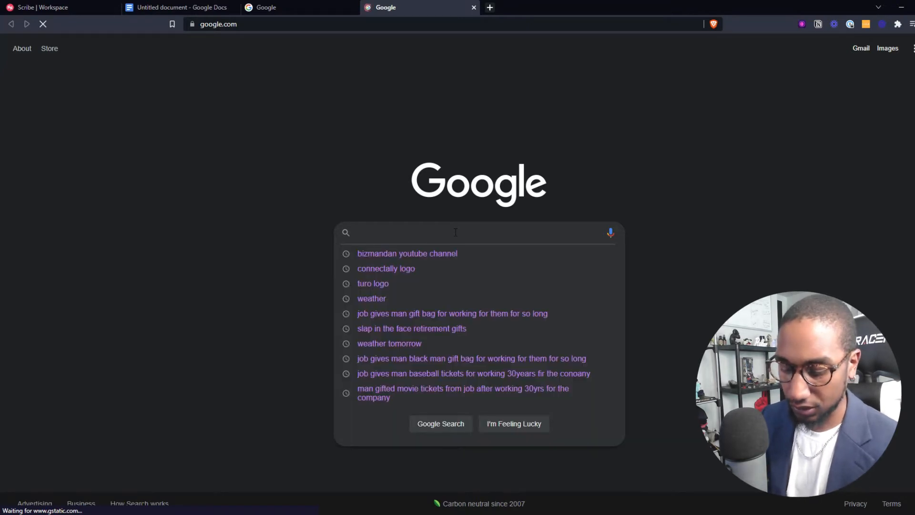
pyautogui.write('youtube bizmandan channel')
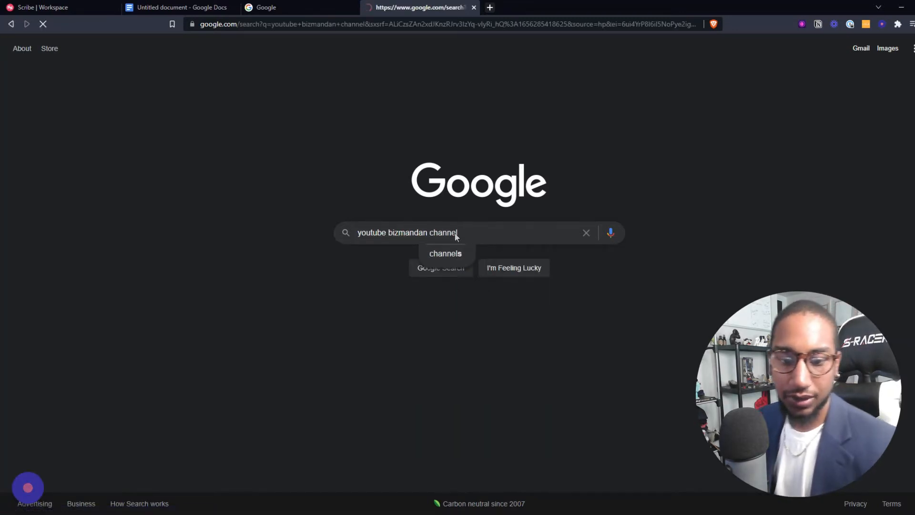
pyautogui.press('Enter')
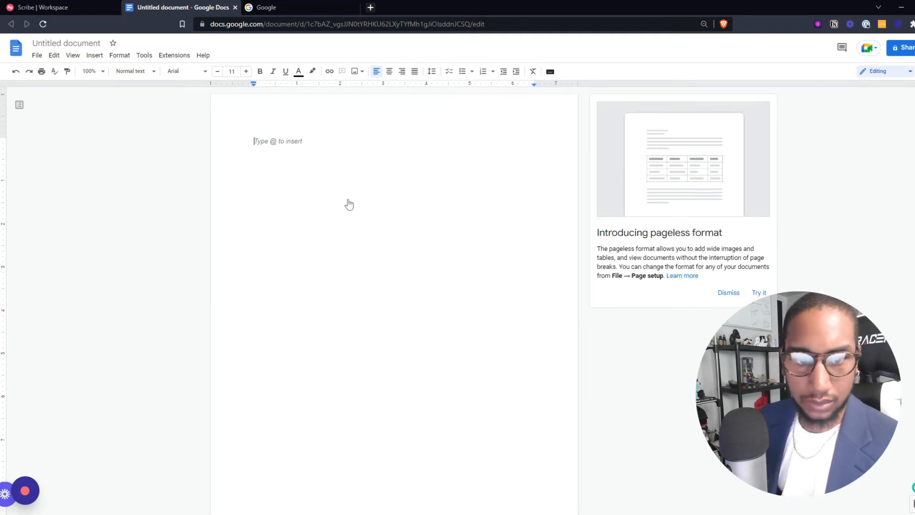
pyautogui.write('Follow @bizmandan!')
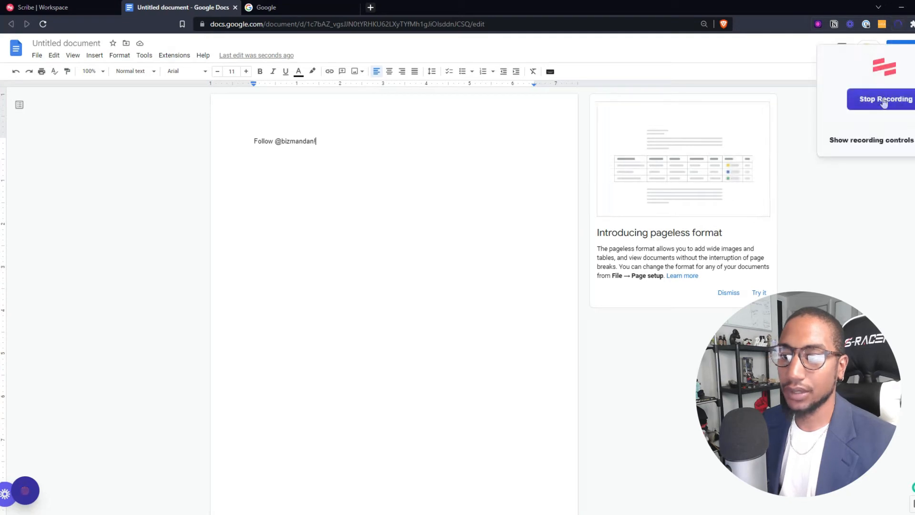
pyautogui.click(885, 98)
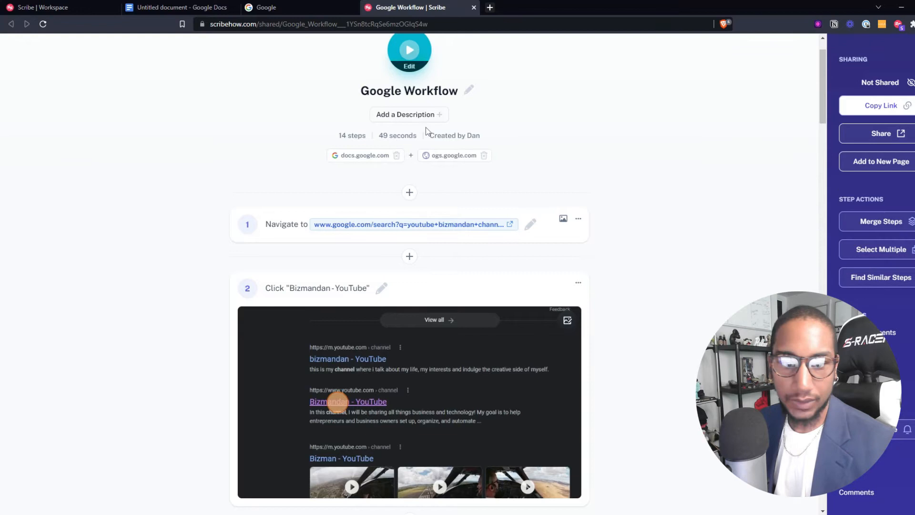
pyautogui.moveTo(342, 136)
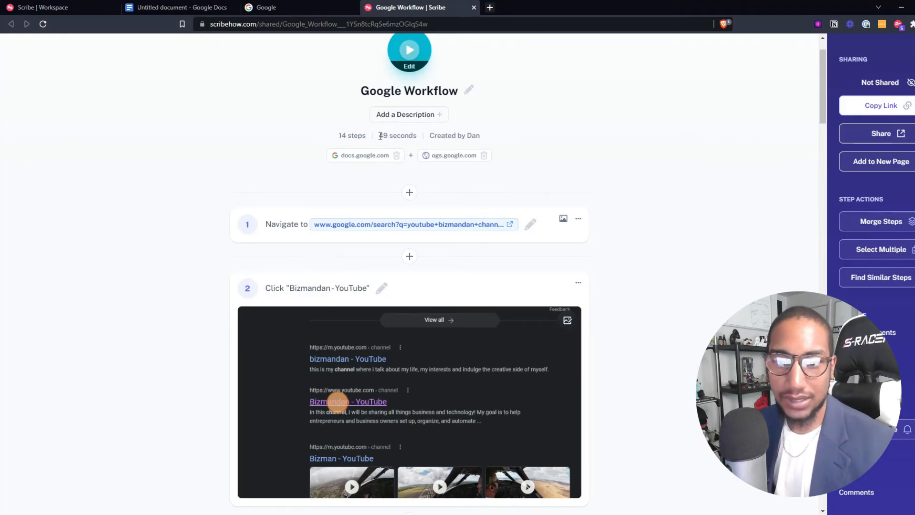
pyautogui.moveTo(440, 139)
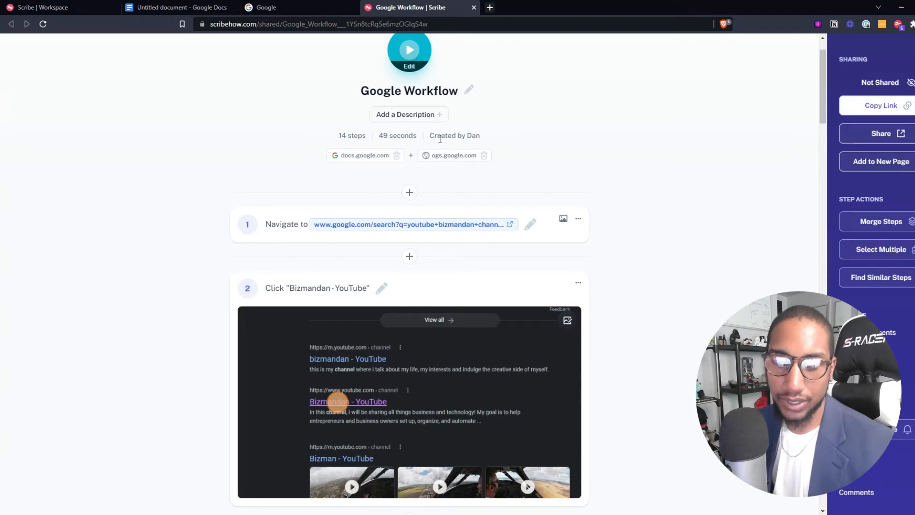
pyautogui.scroll(-3)
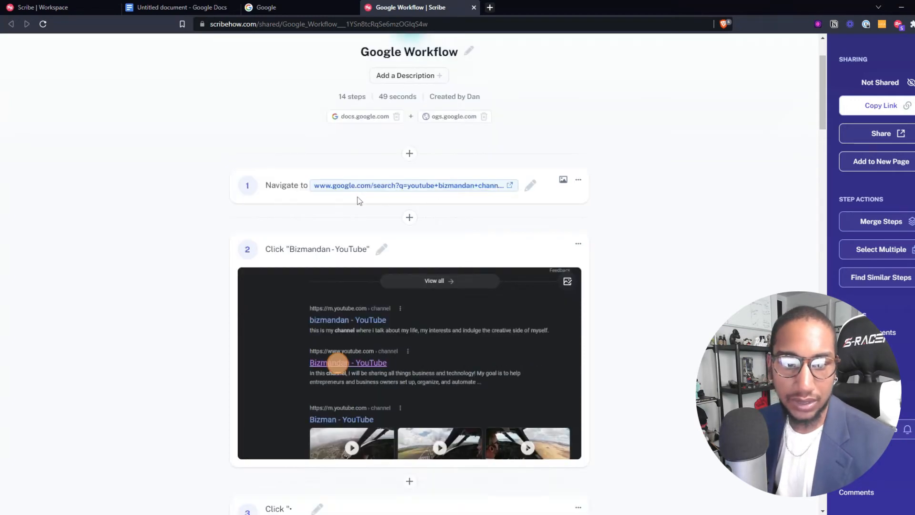
pyautogui.scroll(-3)
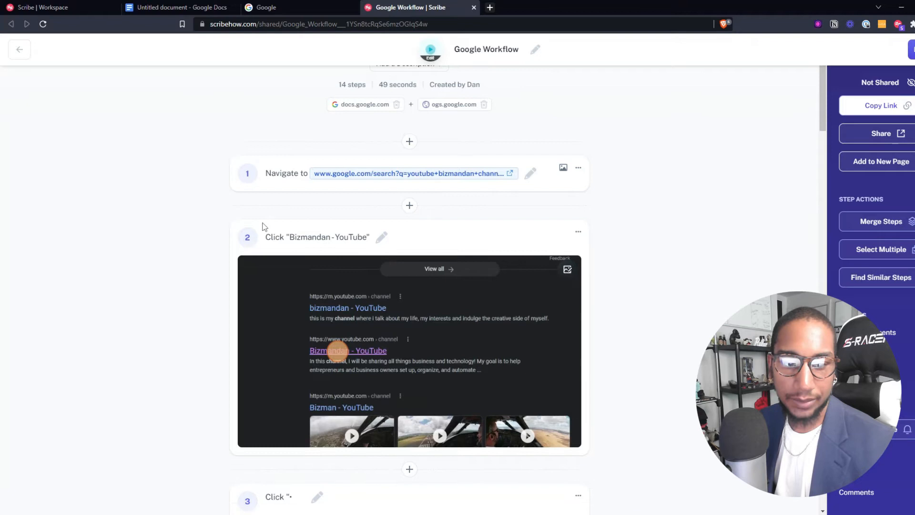
pyautogui.scroll(-3)
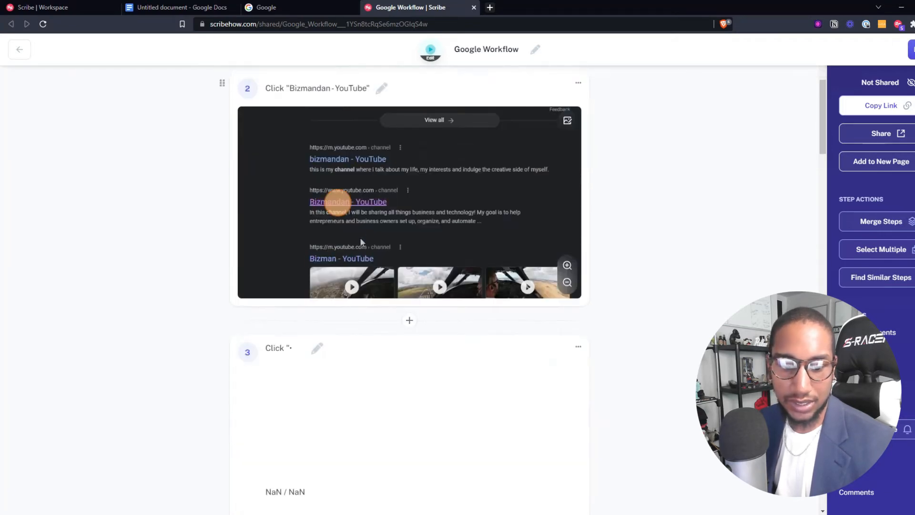
pyautogui.scroll(-3)
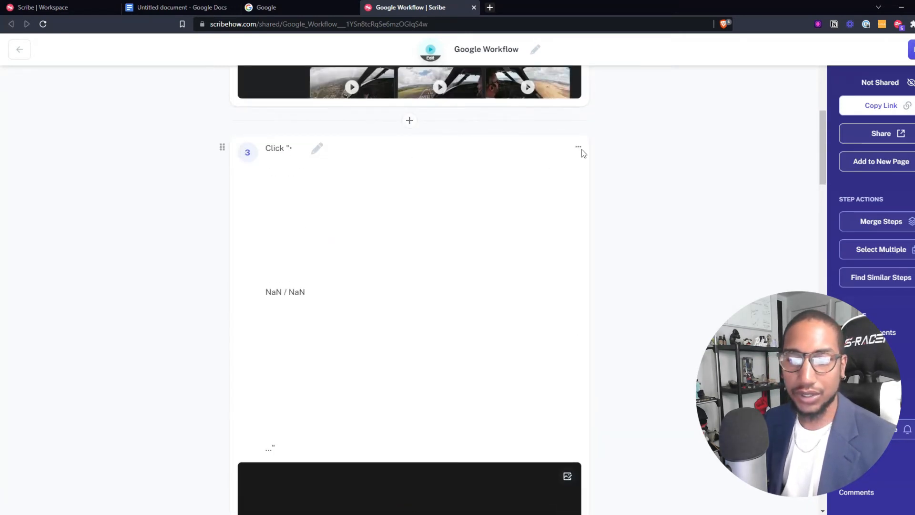
# - Permanently delete the broken blank third step from the guide
pyautogui.click(577, 146)
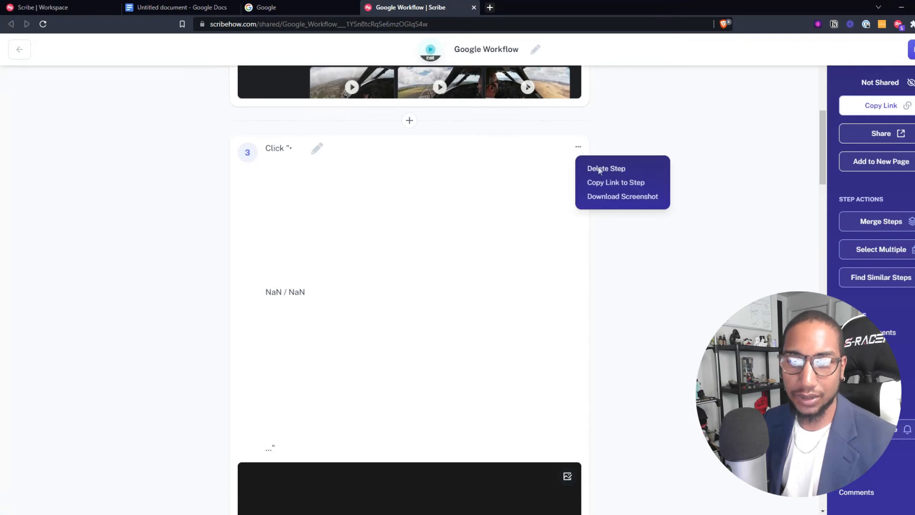
pyautogui.click(606, 168)
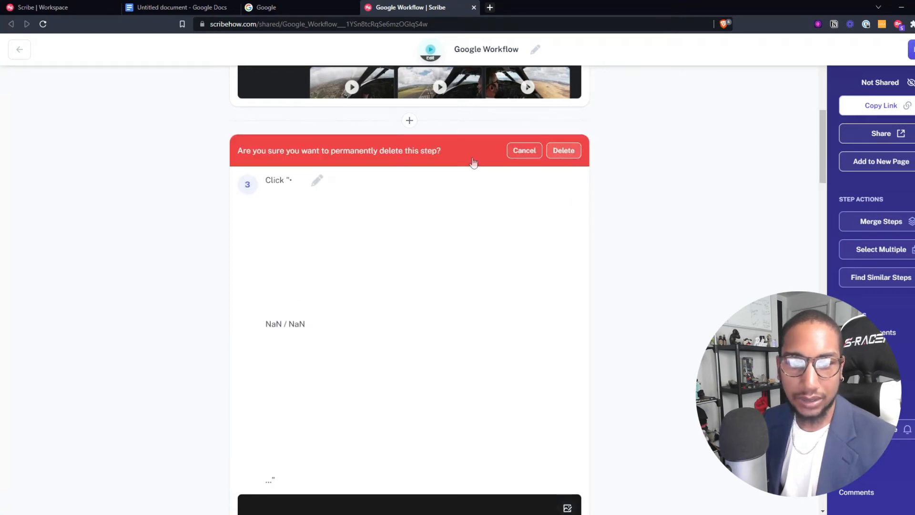
pyautogui.click(524, 151)
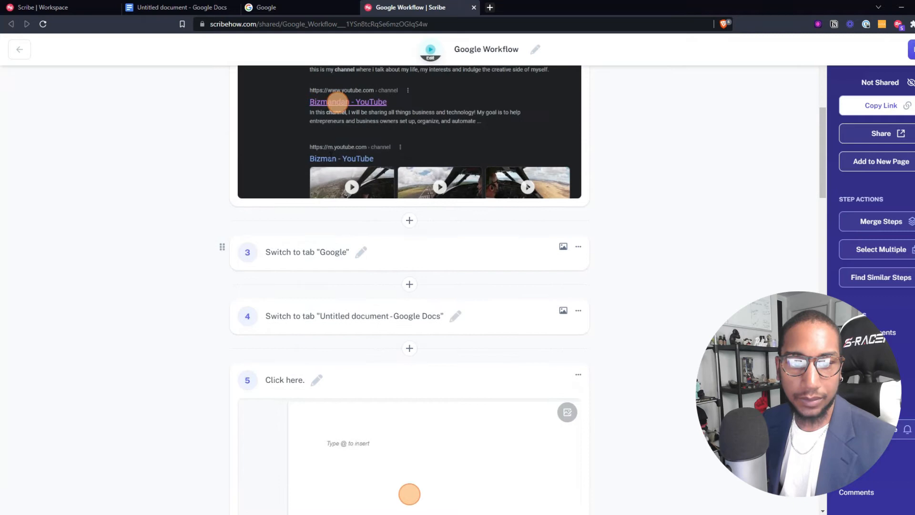
# - Rename the new step 3 to read Switch to tab 'Google' webpage
pyautogui.scroll(-3)
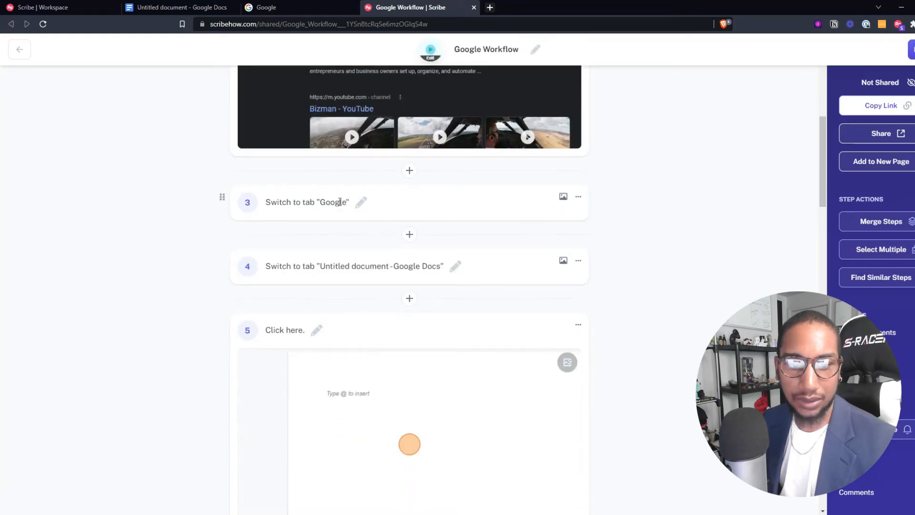
pyautogui.click(339, 202)
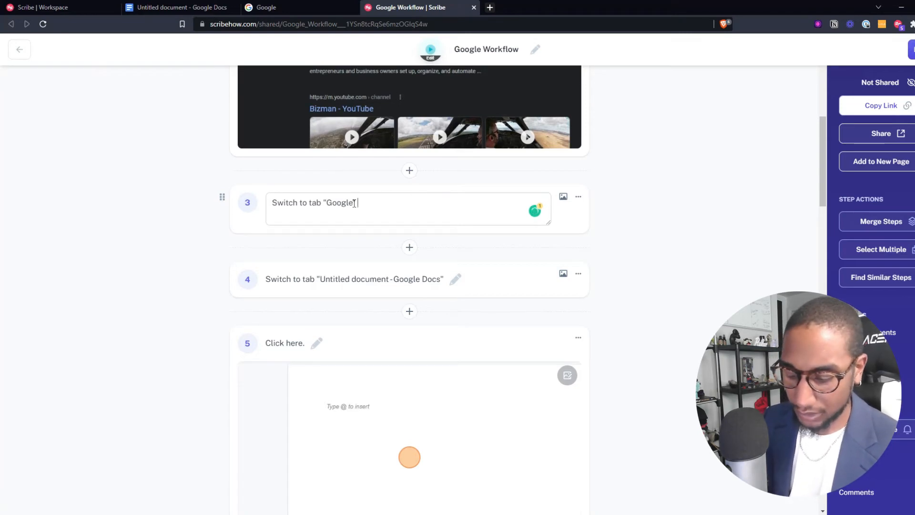
pyautogui.write('webpage')
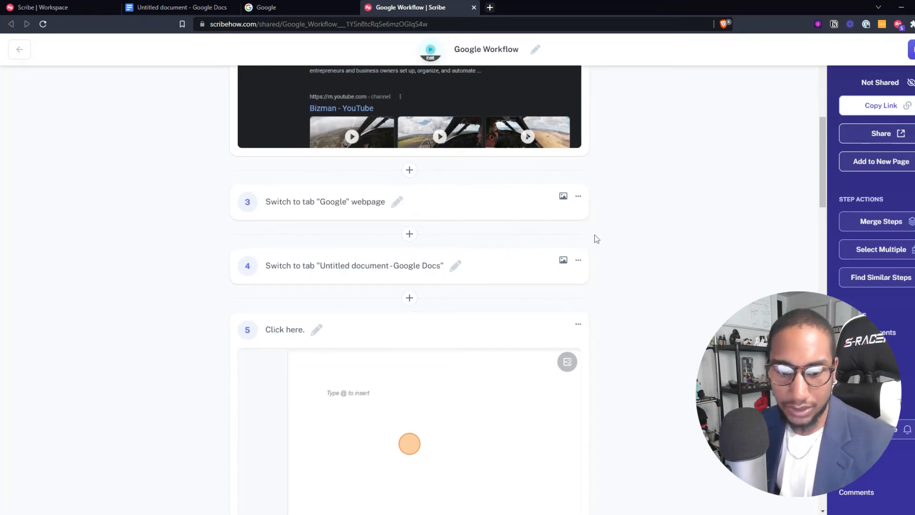
pyautogui.scroll(-3)
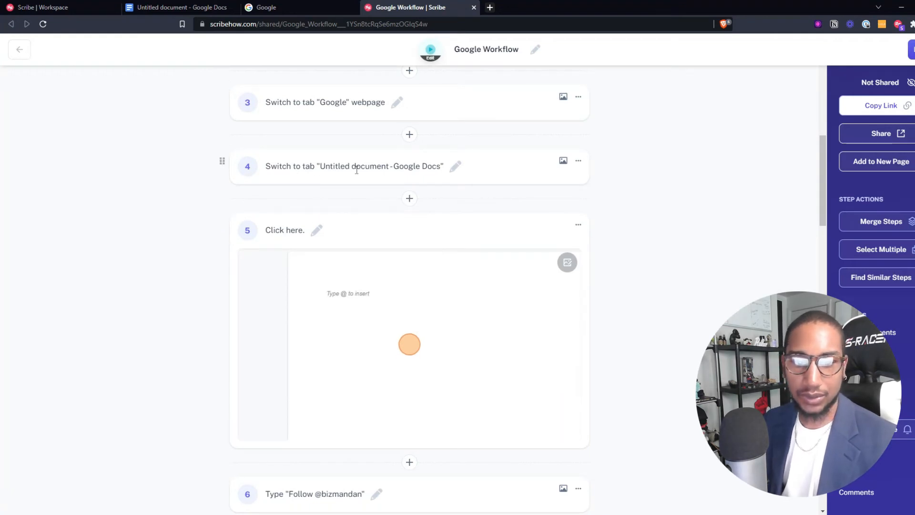
pyautogui.scroll(-3)
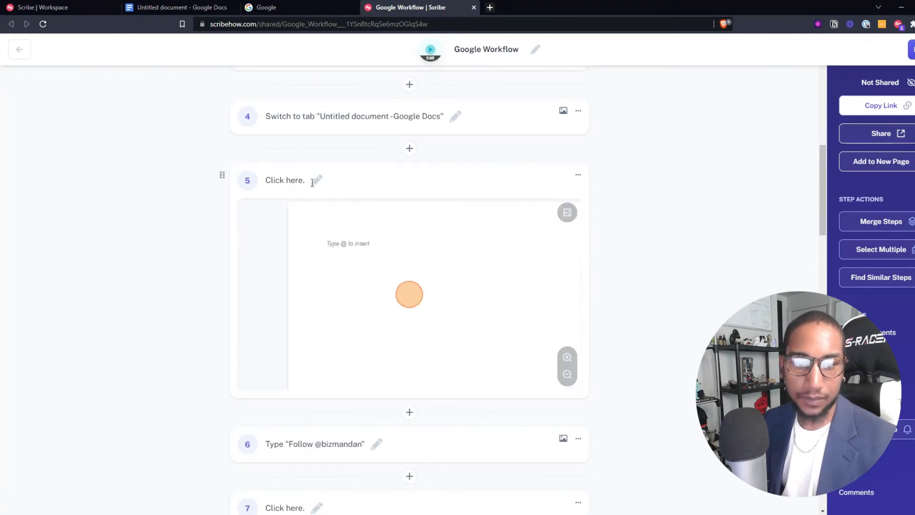
pyautogui.scroll(-3)
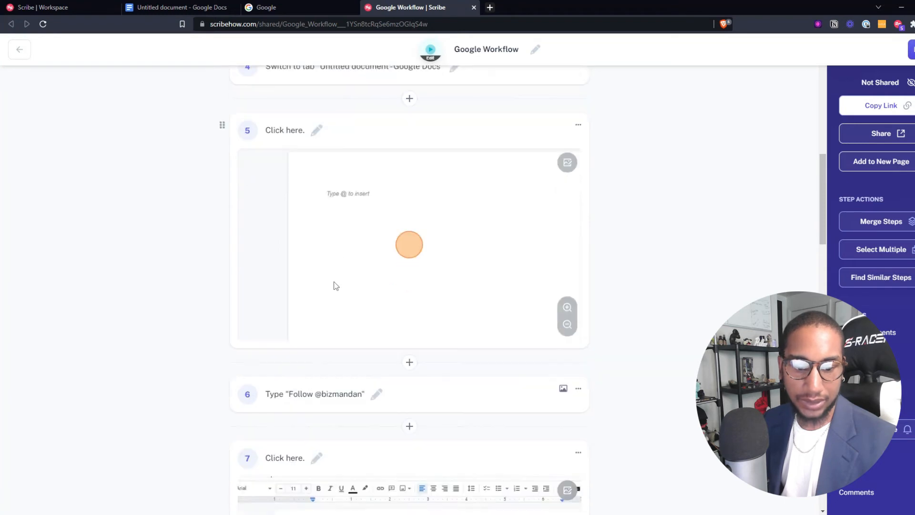
pyautogui.scroll(-3)
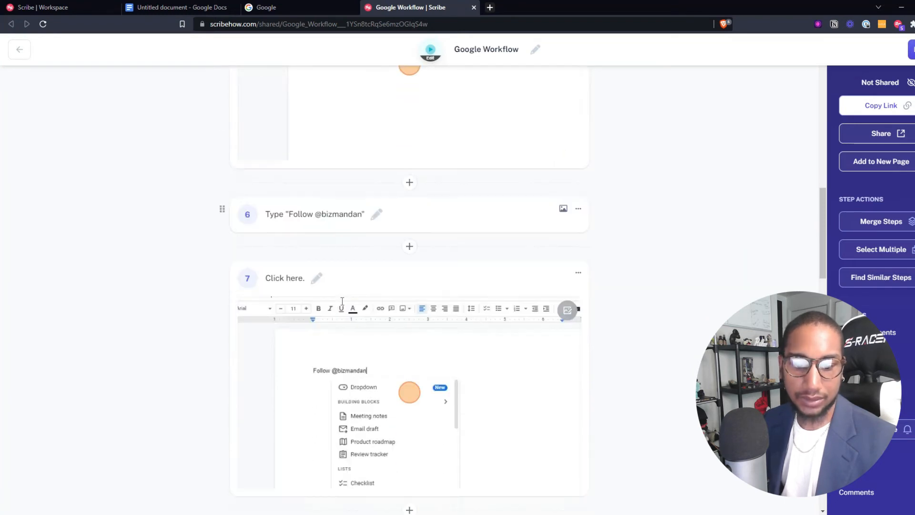
pyautogui.scroll(-3)
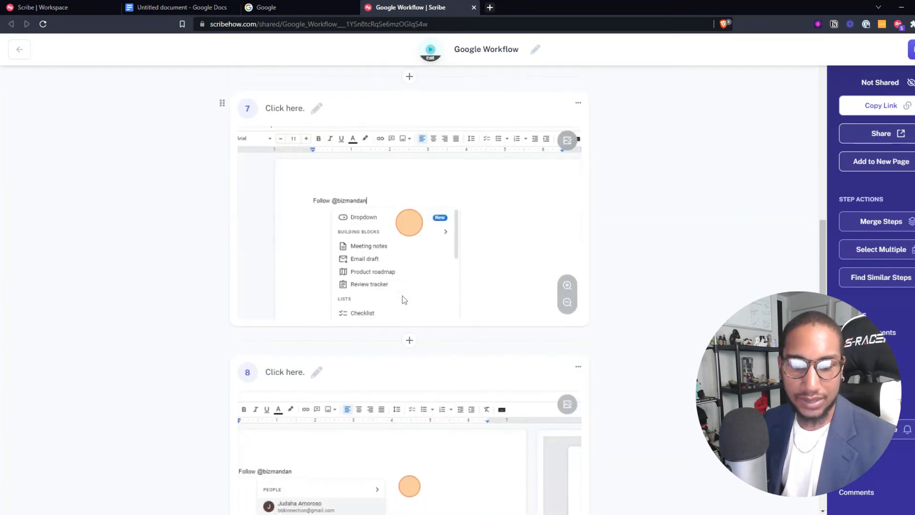
pyautogui.scroll(-3)
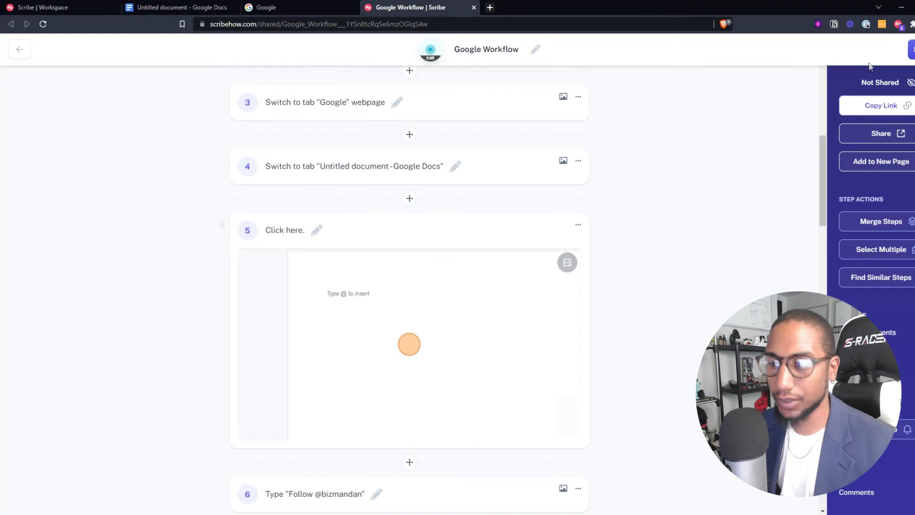
pyautogui.scroll(-3)
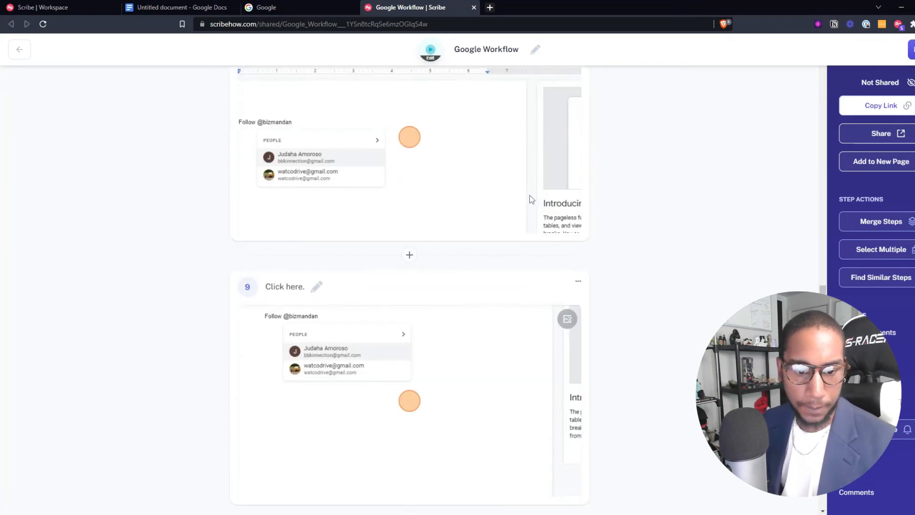
pyautogui.scroll(-3)
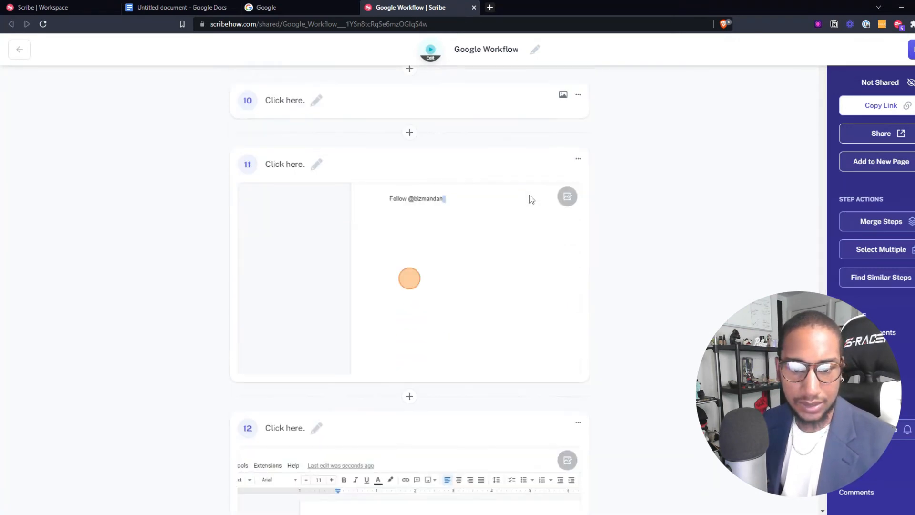
pyautogui.scroll(-3)
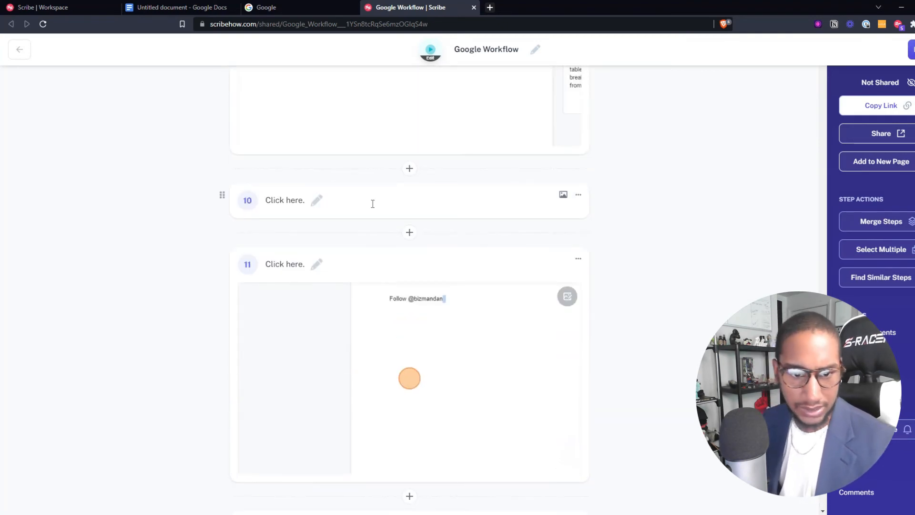
# - Merge steps 10 and 11 and retitle the result 'Click here. type follow bizmandan'
pyautogui.click(372, 200)
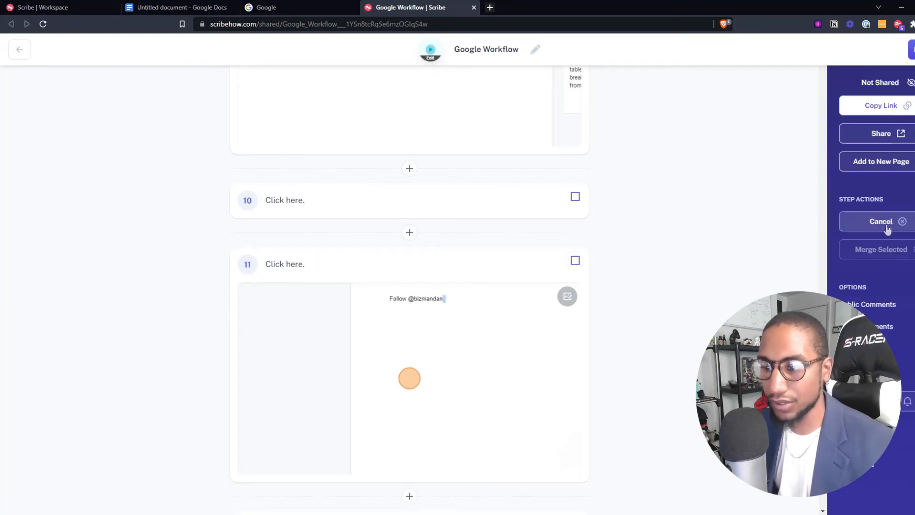
pyautogui.click(576, 196)
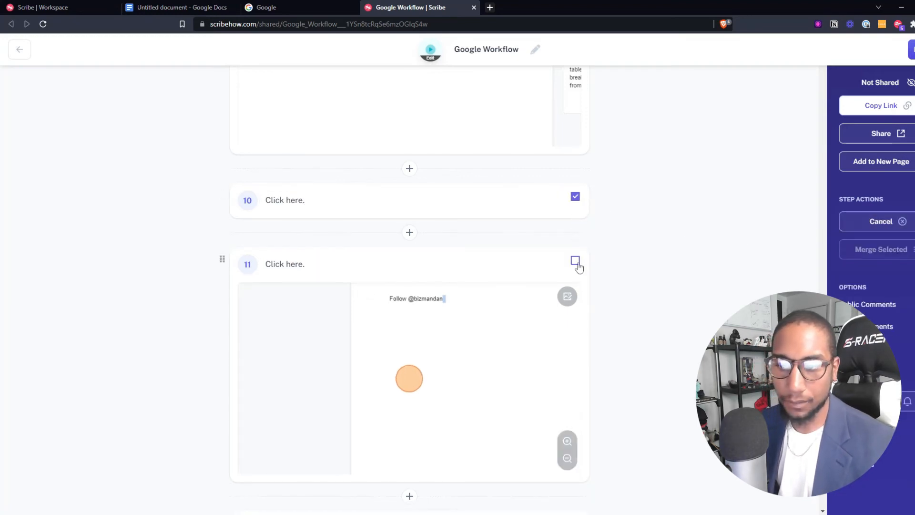
pyautogui.click(575, 260)
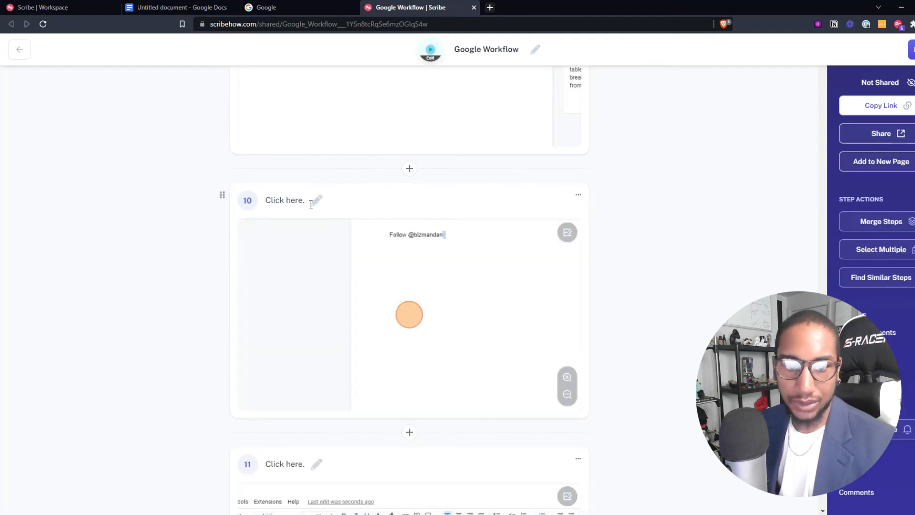
pyautogui.moveTo(319, 202)
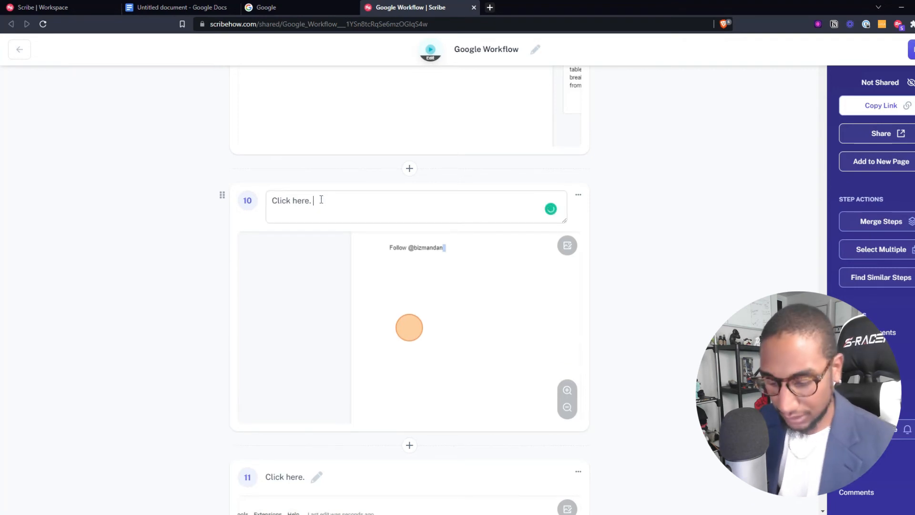
pyautogui.write('type follow bizmandan')
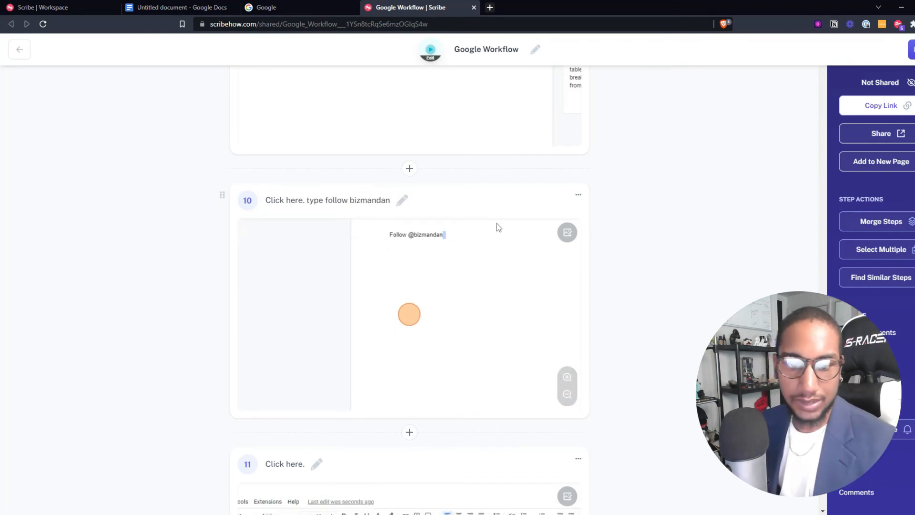
pyautogui.scroll(-3)
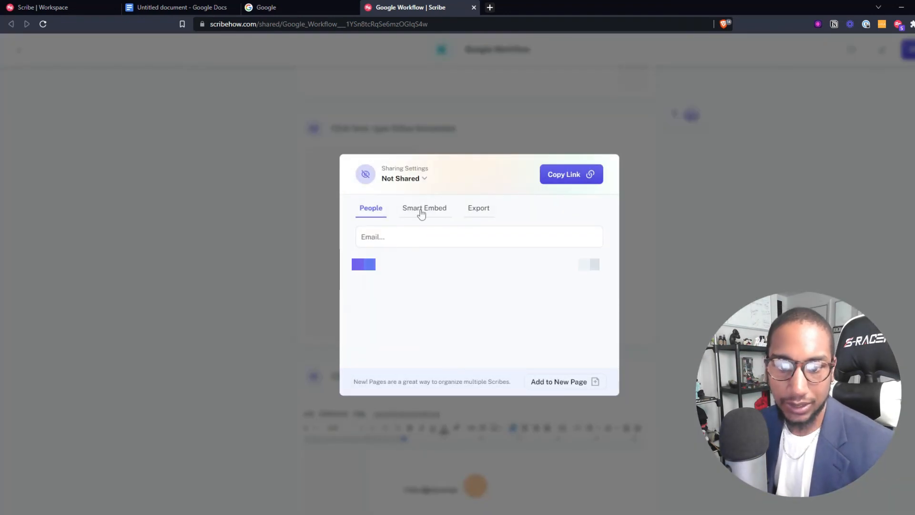
# - Export the Google Workflow guide as a PDF and view the finished PDF
pyautogui.click(424, 208)
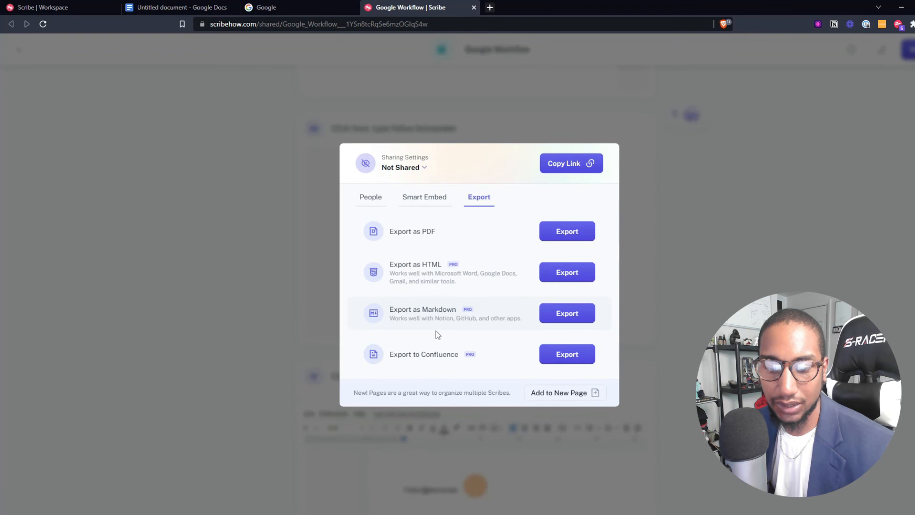
pyautogui.moveTo(441, 296)
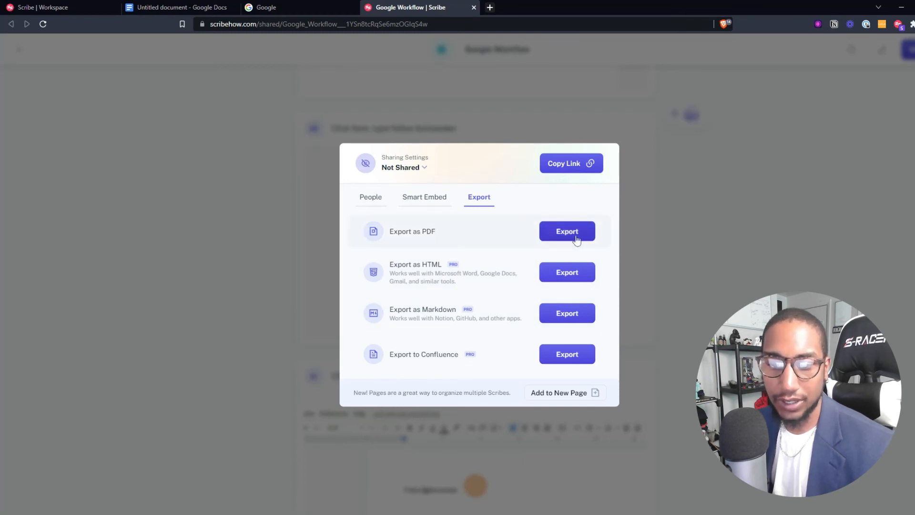
pyautogui.moveTo(671, 172)
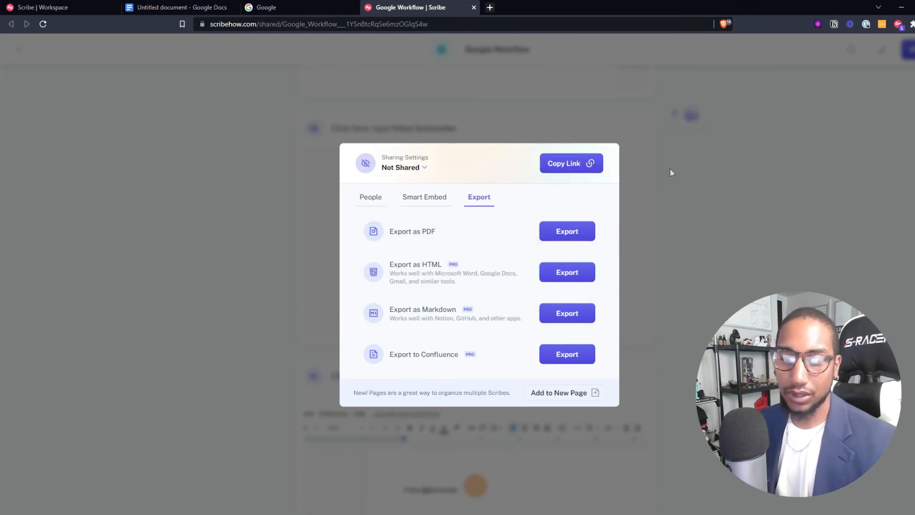
pyautogui.moveTo(668, 178)
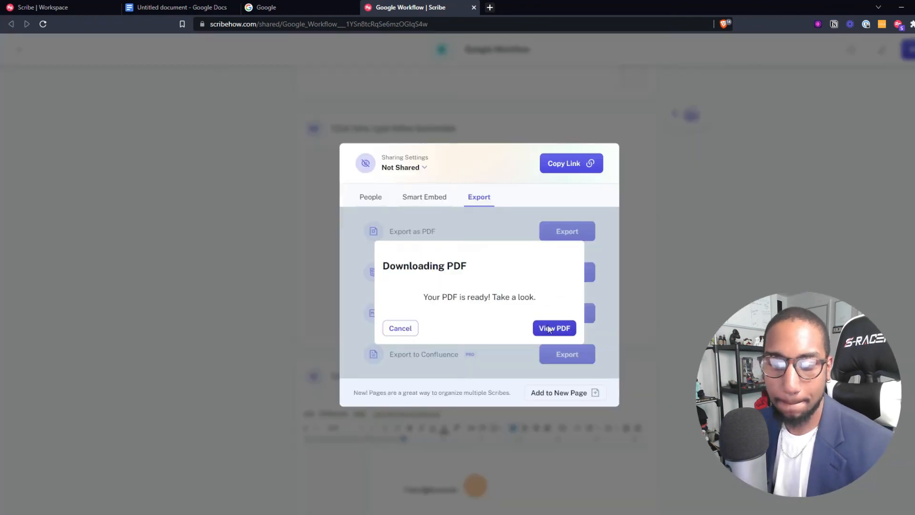
pyautogui.click(555, 328)
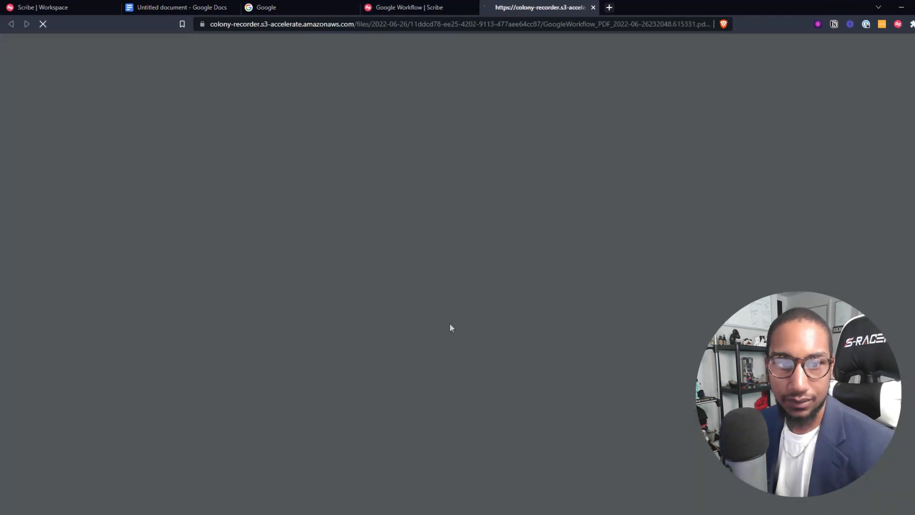